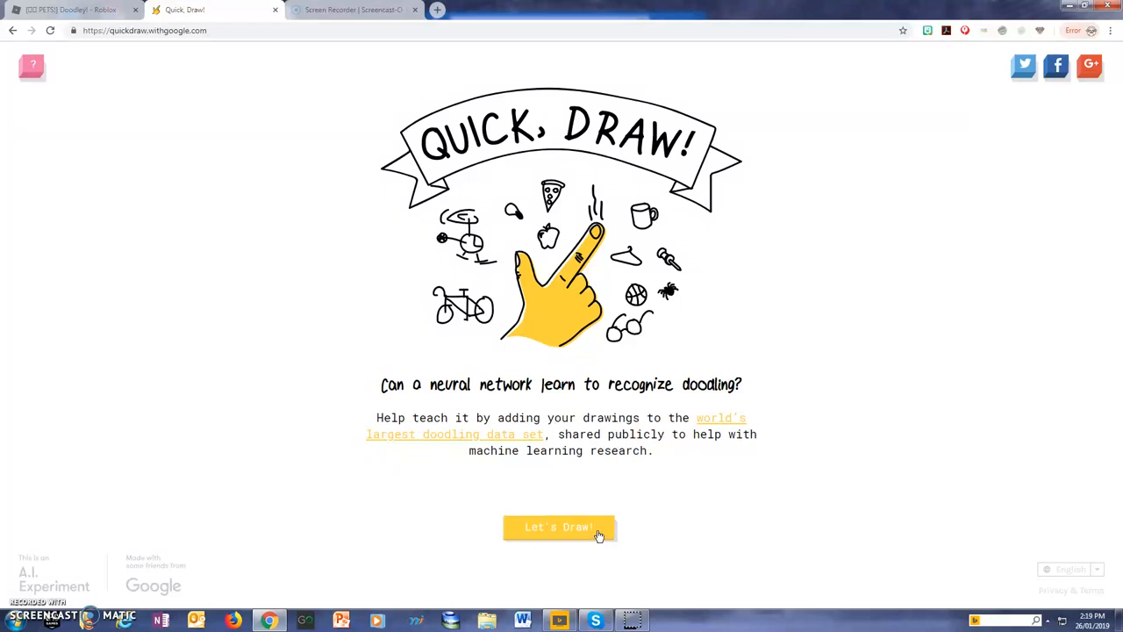
# Step: Start a game with Let's Draw! and sketch the headphones prompt on the canvas
pyautogui.click(560, 526)
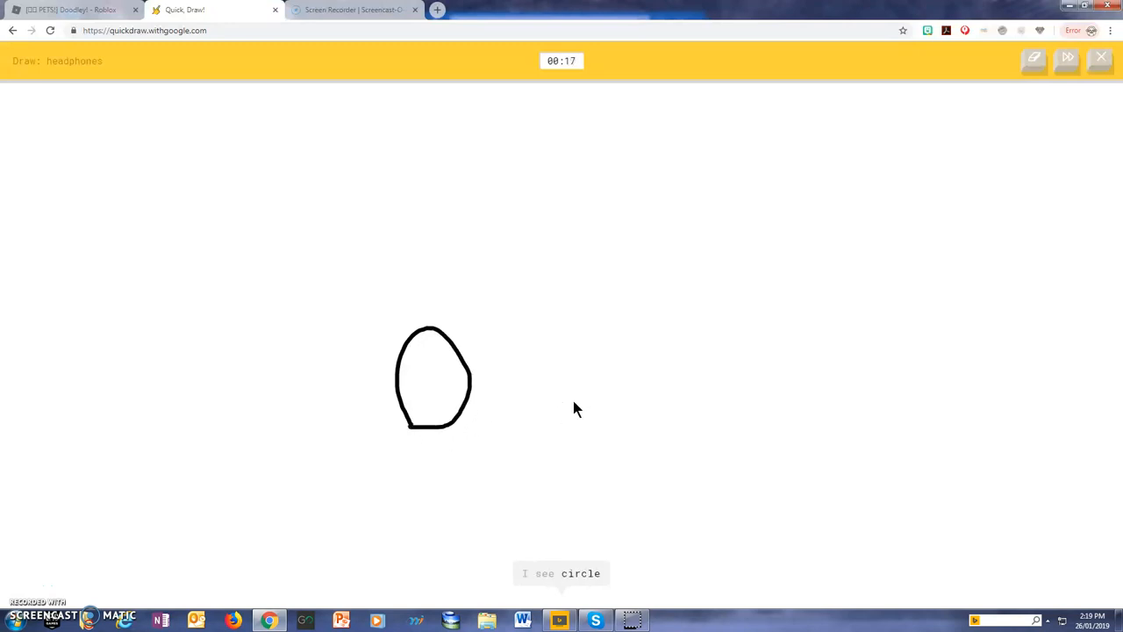
pyautogui.moveTo(624, 337); pyautogui.dragTo(641, 447)
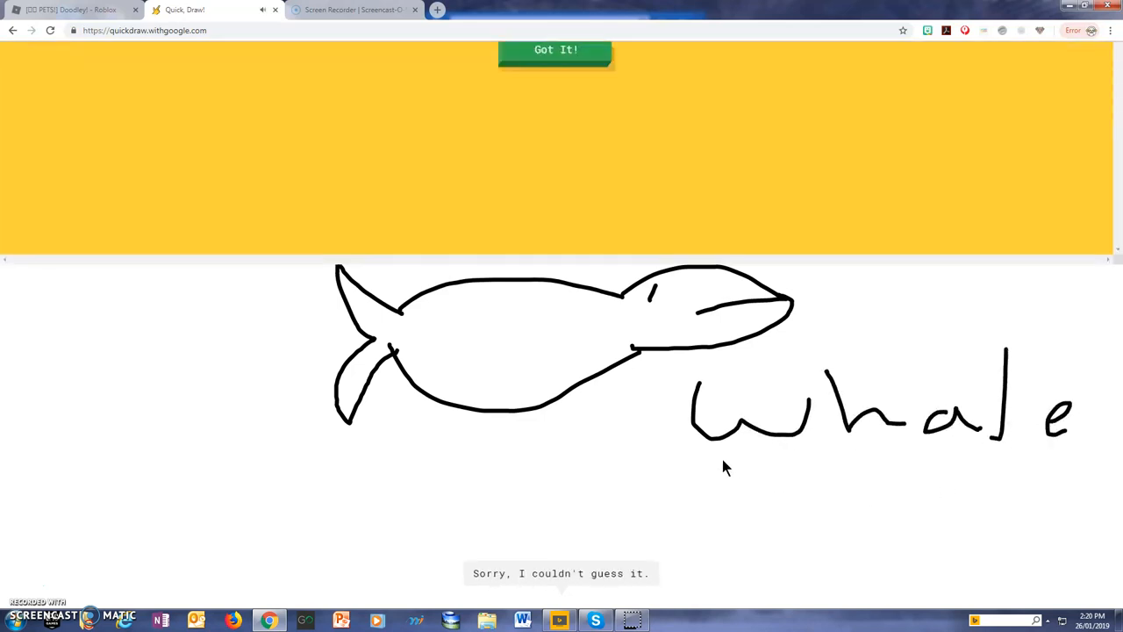
# Step: Doodle a coffee cup with band, round logo and lid, and write a label beside it
pyautogui.click(554, 49)
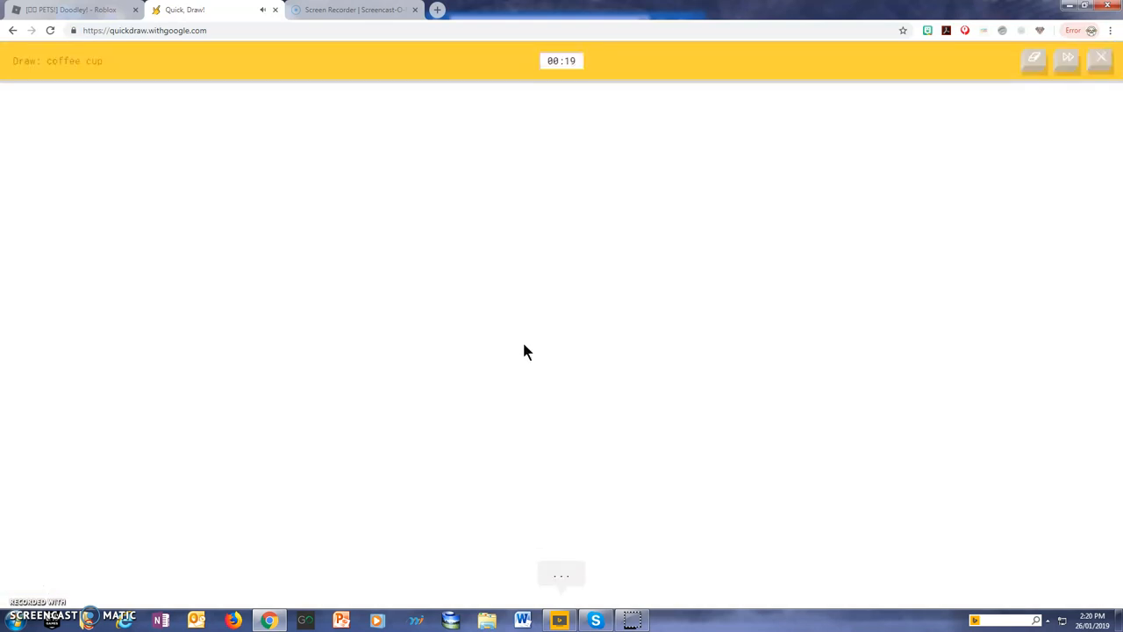
pyautogui.moveTo(492, 272); pyautogui.dragTo(582, 395)
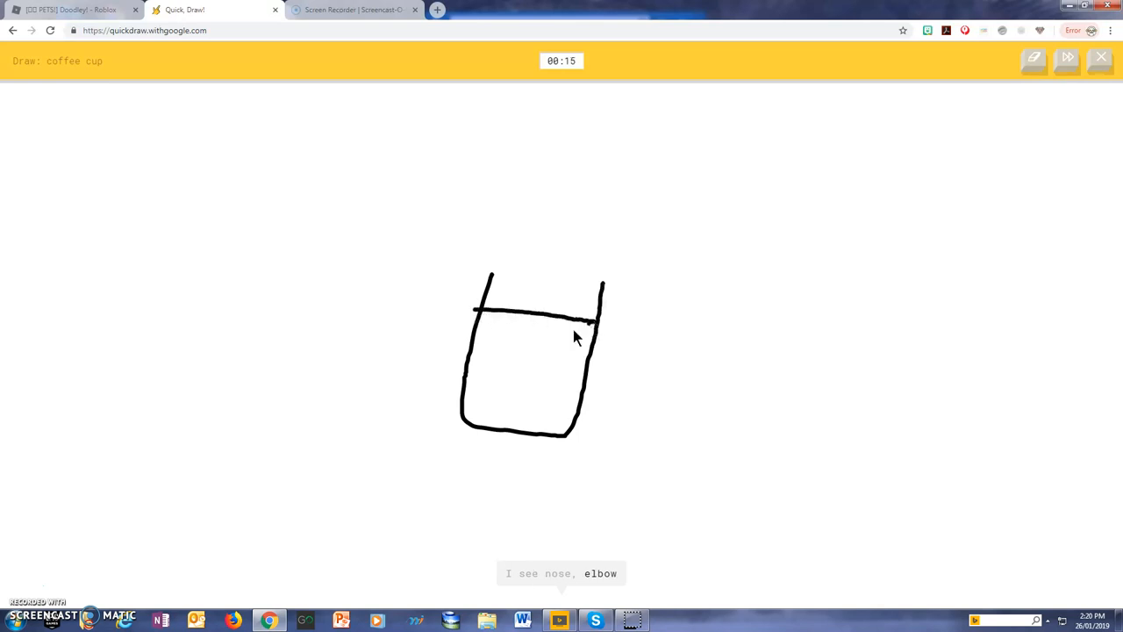
pyautogui.moveTo(470, 358); pyautogui.dragTo(579, 358)
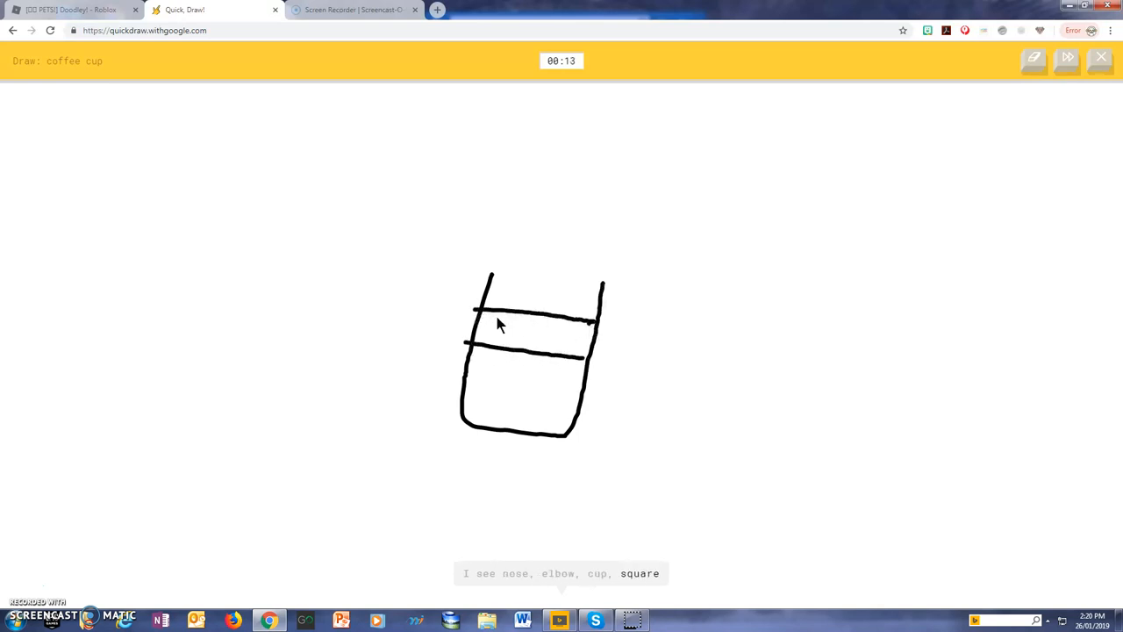
pyautogui.moveTo(527, 316); pyautogui.dragTo(526, 343)
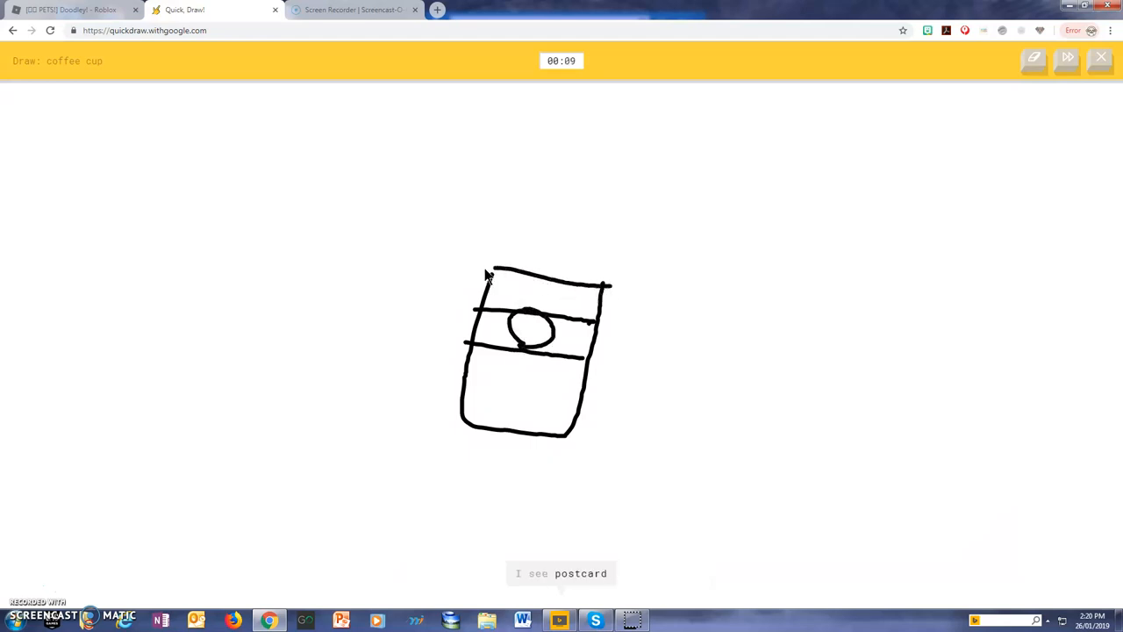
pyautogui.moveTo(484, 272); pyautogui.dragTo(600, 237)
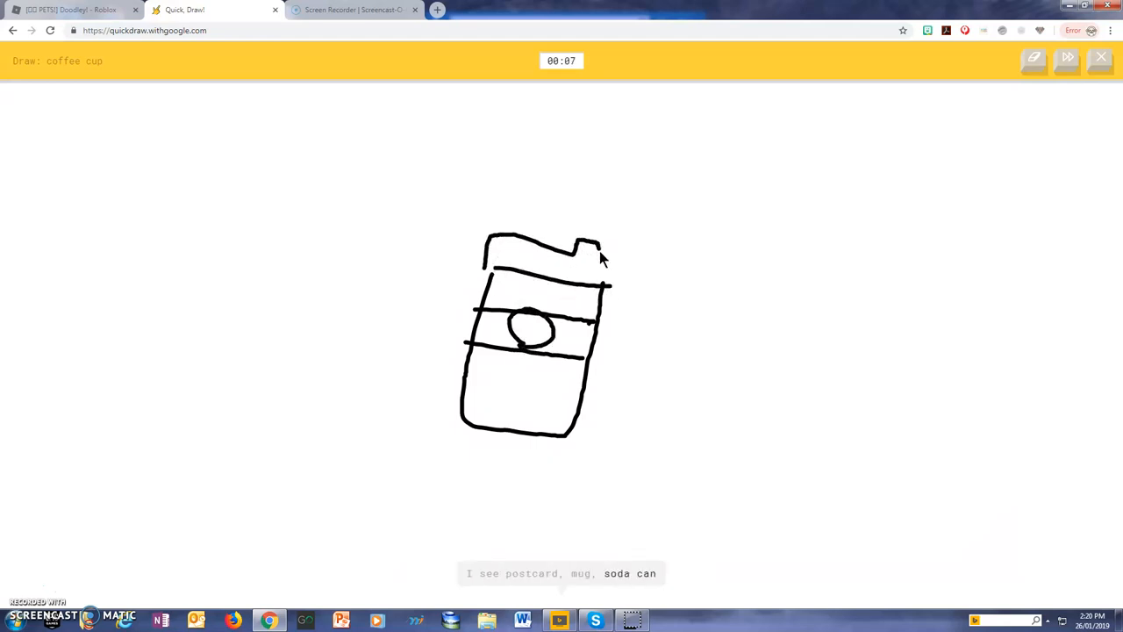
pyautogui.moveTo(723, 280); pyautogui.dragTo(699, 320)
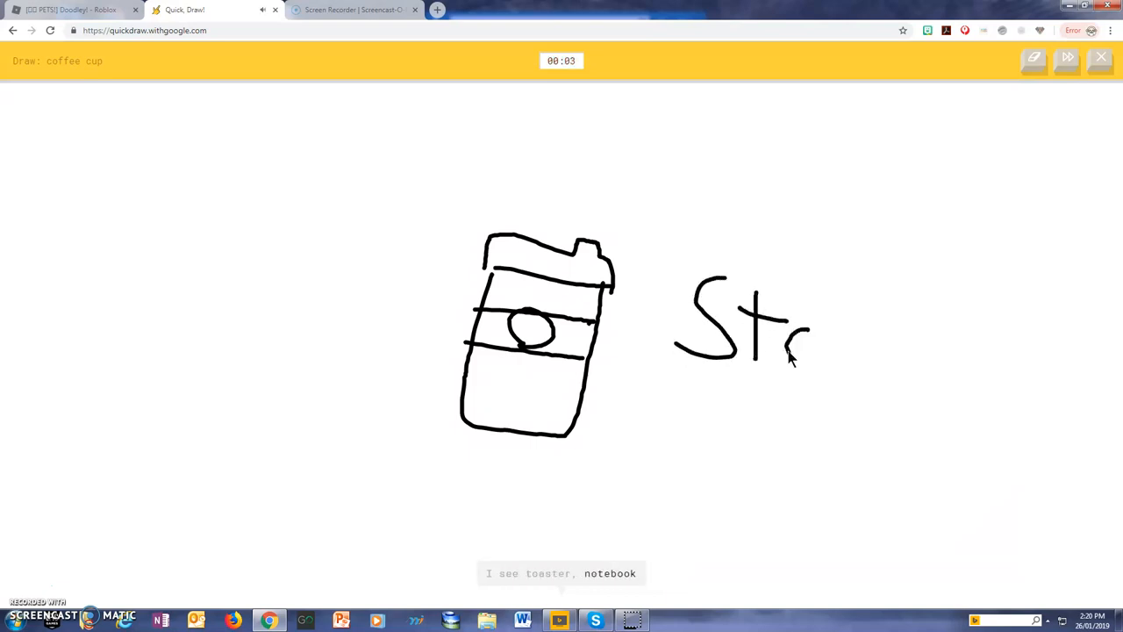
pyautogui.moveTo(782, 351); pyautogui.dragTo(910, 325)
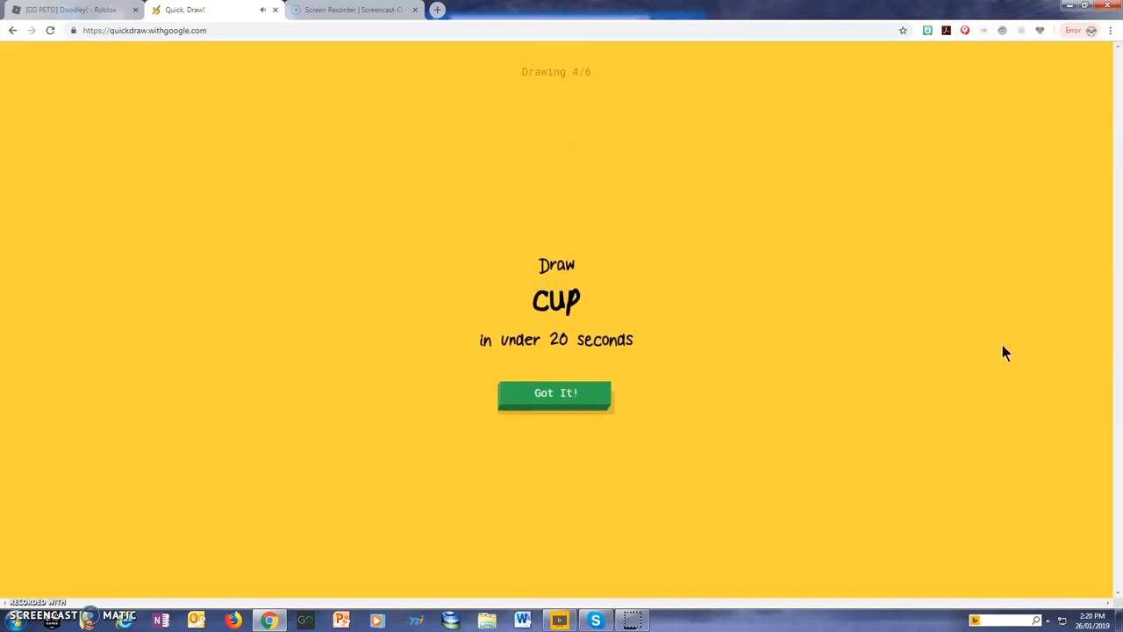
# Step: Doodle a steaming mug with a handle and a second container beside it
pyautogui.click(555, 394)
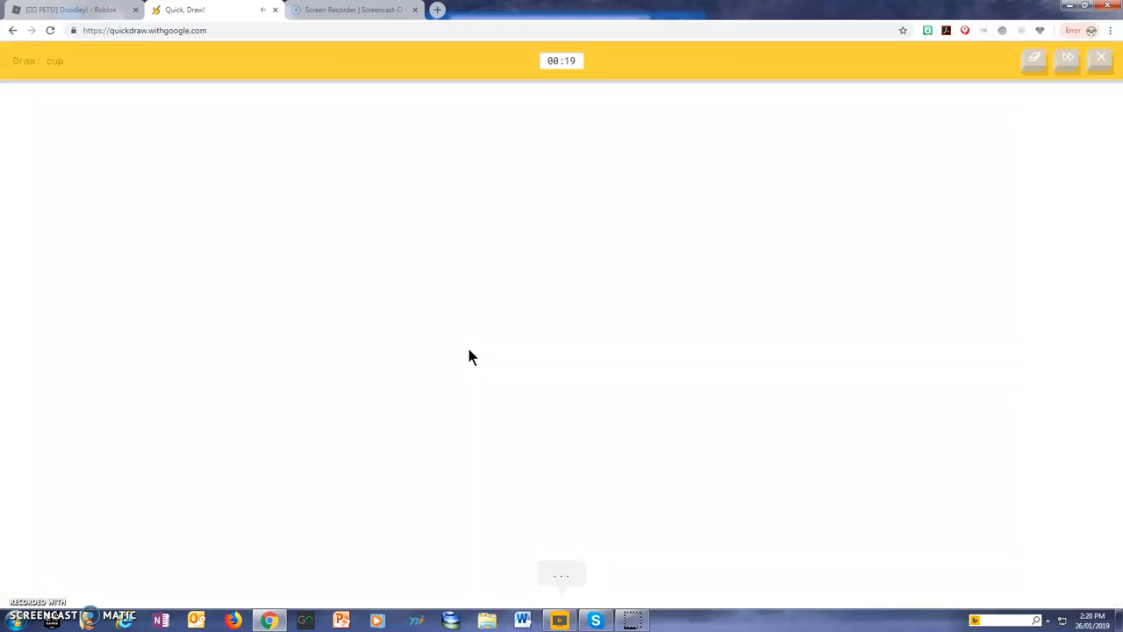
pyautogui.moveTo(470, 355); pyautogui.dragTo(509, 483)
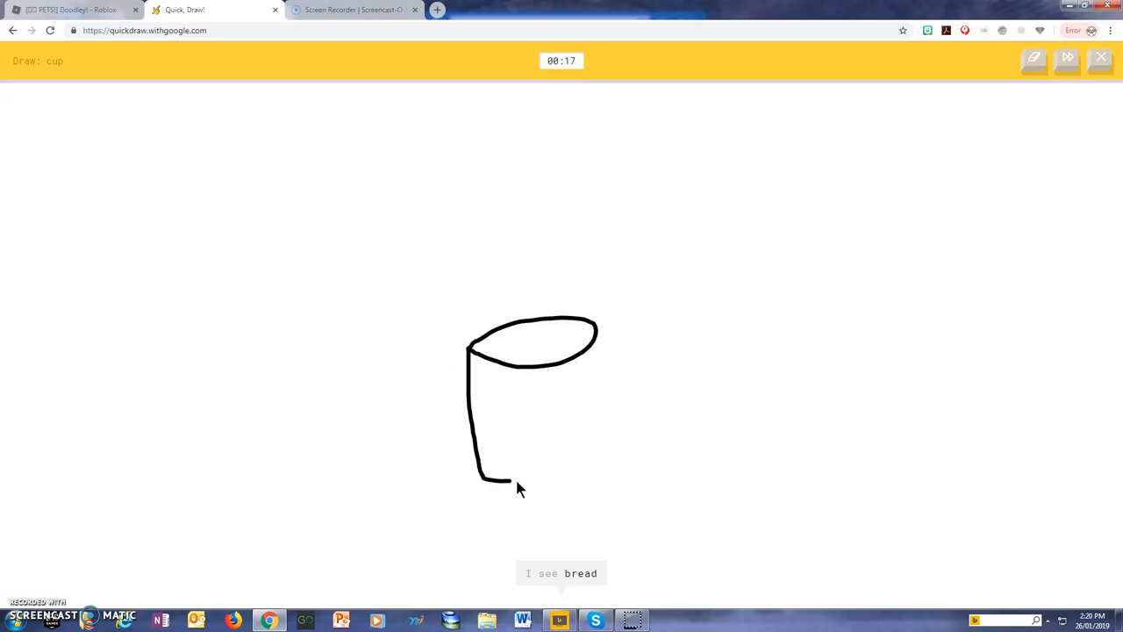
pyautogui.moveTo(500, 483); pyautogui.dragTo(649, 418)
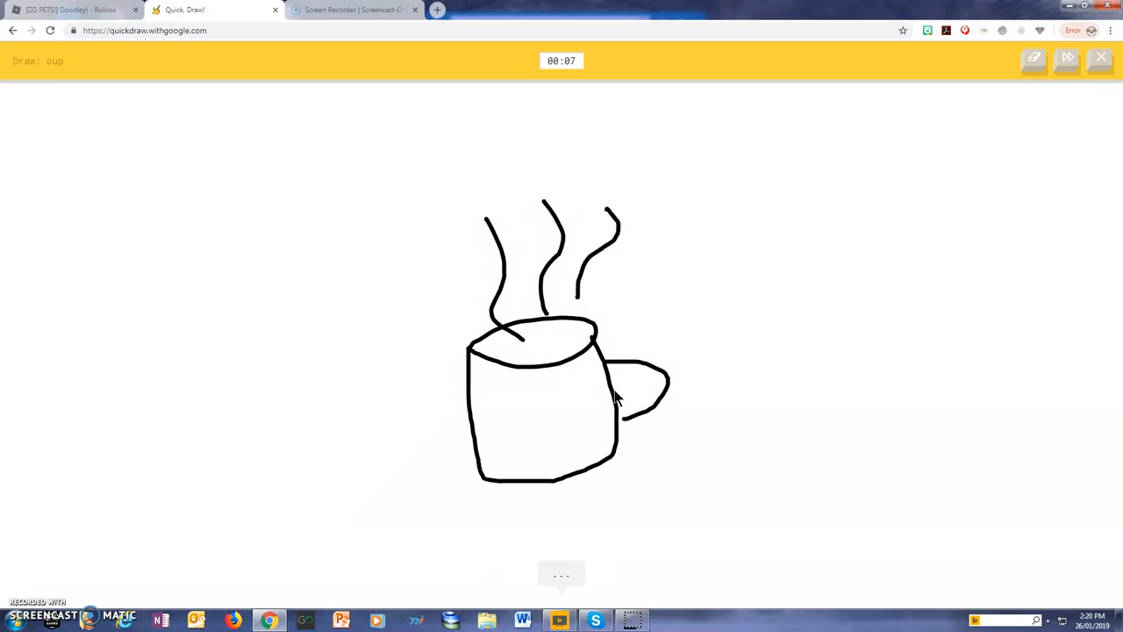
pyautogui.moveTo(772, 309)
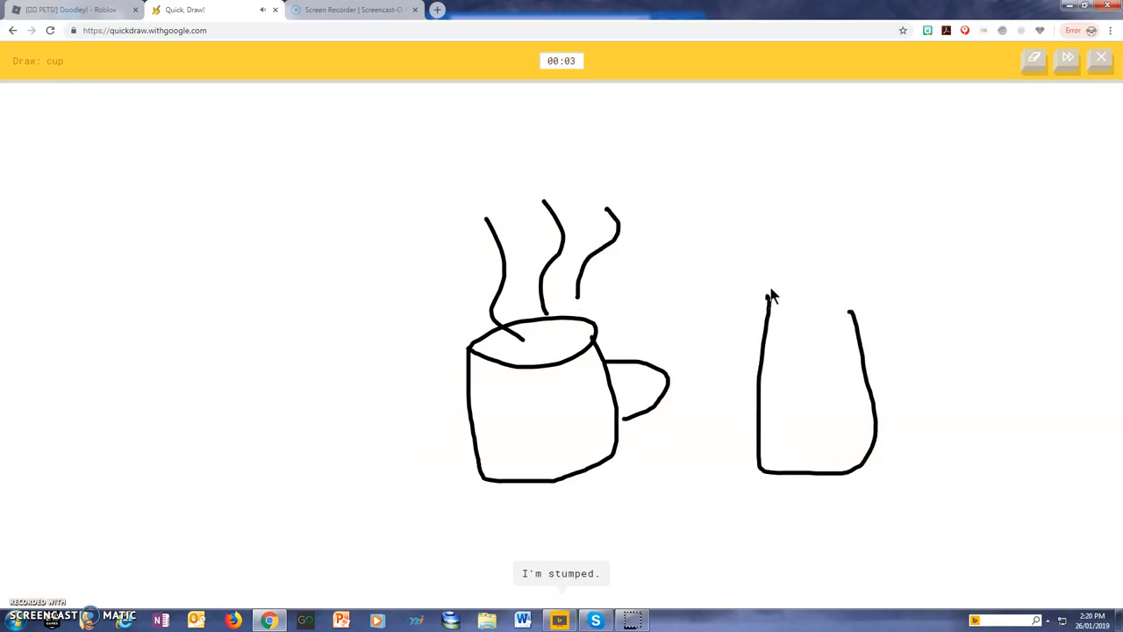
pyautogui.moveTo(772, 302); pyautogui.dragTo(843, 302)
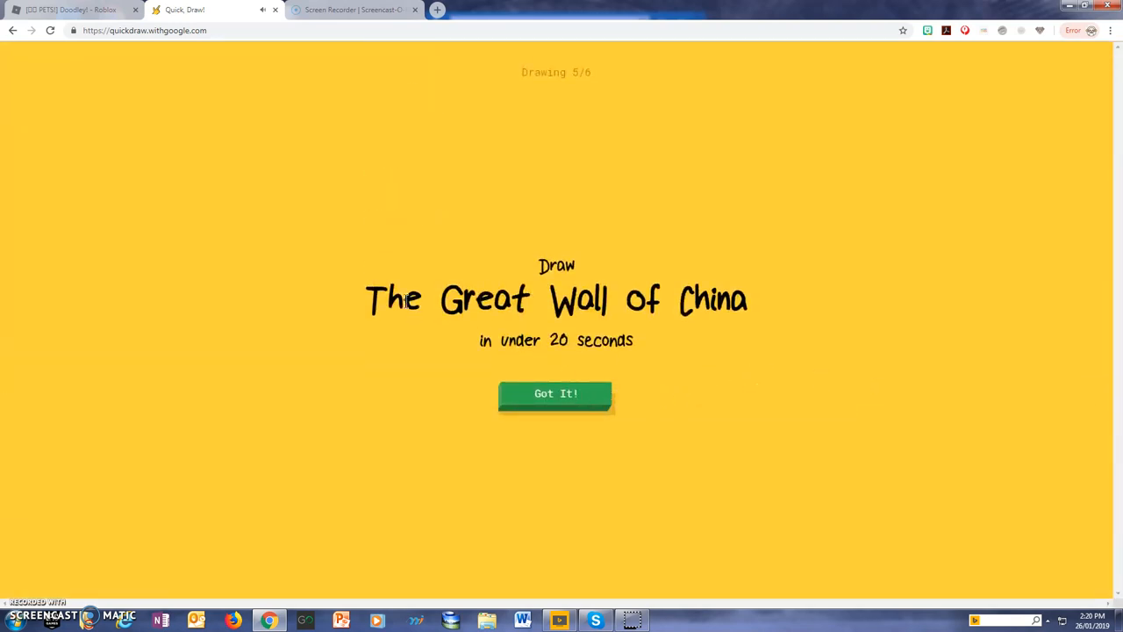
# Step: Sketch the Great Wall of China, then outline a pond to finish the six-doodle round
pyautogui.moveTo(367, 299); pyautogui.dragTo(688, 316)
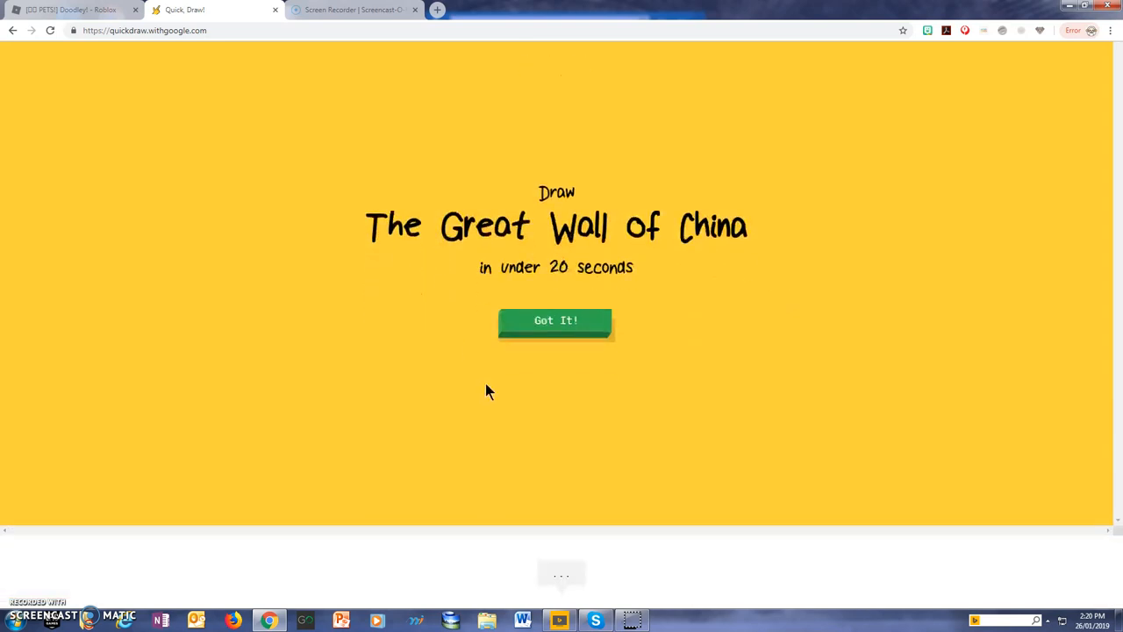
pyautogui.click(554, 320)
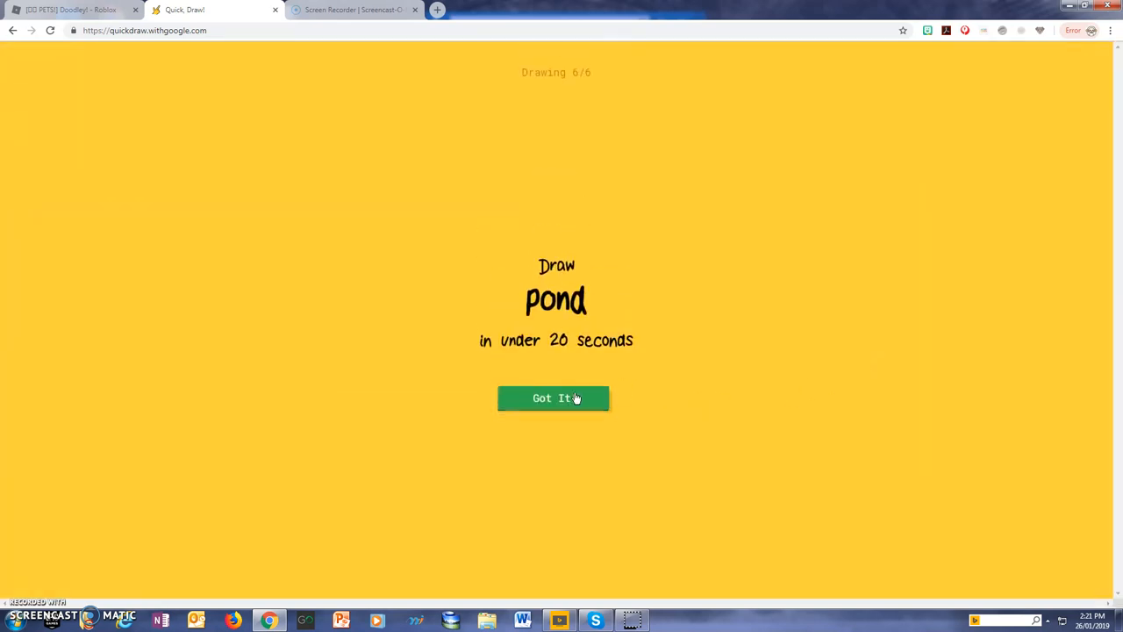
pyautogui.click(554, 396)
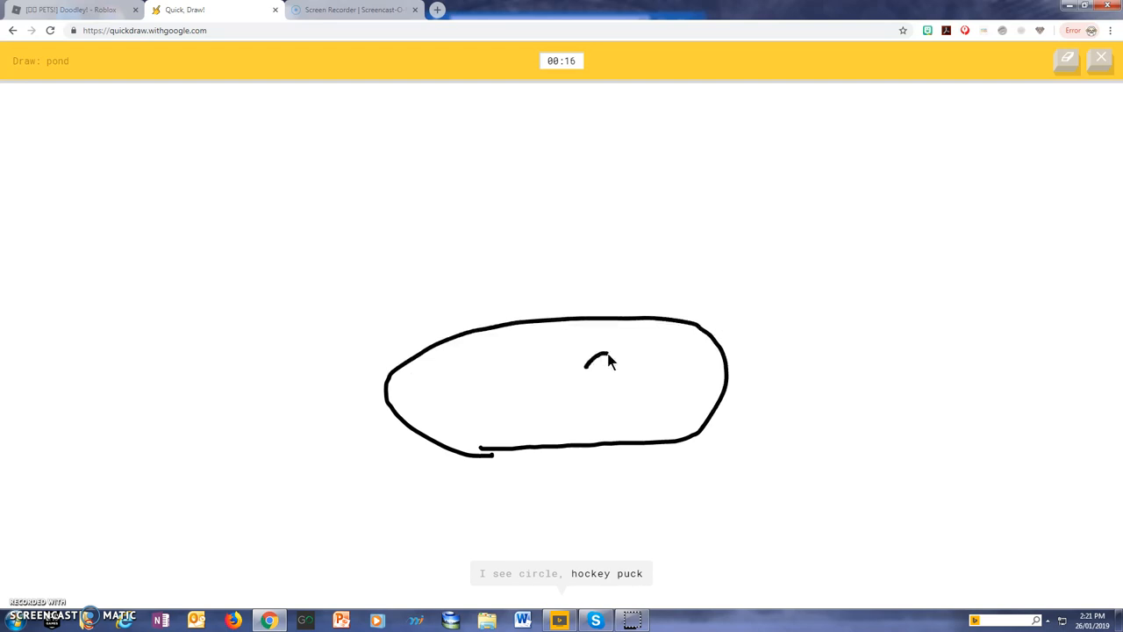
pyautogui.moveTo(597, 355); pyautogui.dragTo(576, 377)
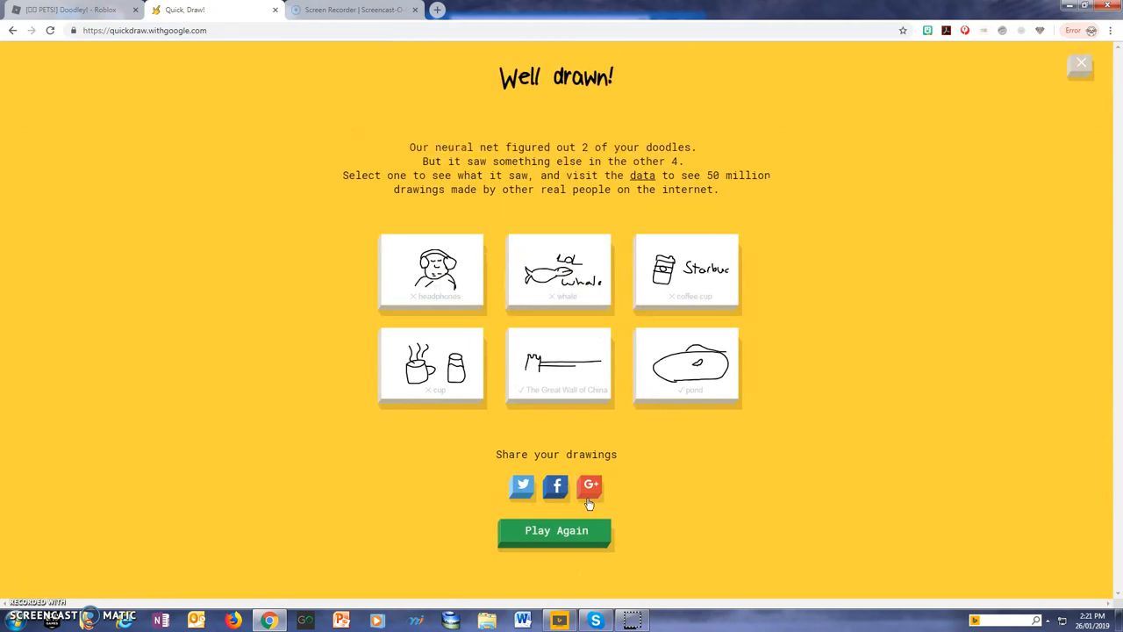
pyautogui.moveTo(567, 533)
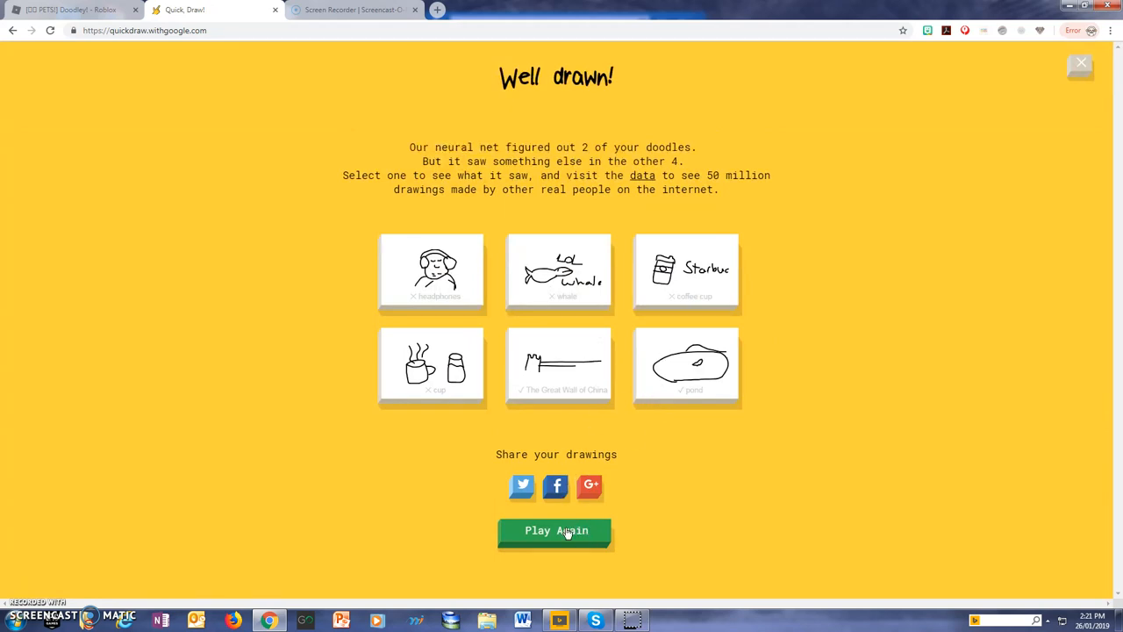
# Step: Start a second game and draw the roller coaster track with 'Idk' strokes above it
pyautogui.click(554, 530)
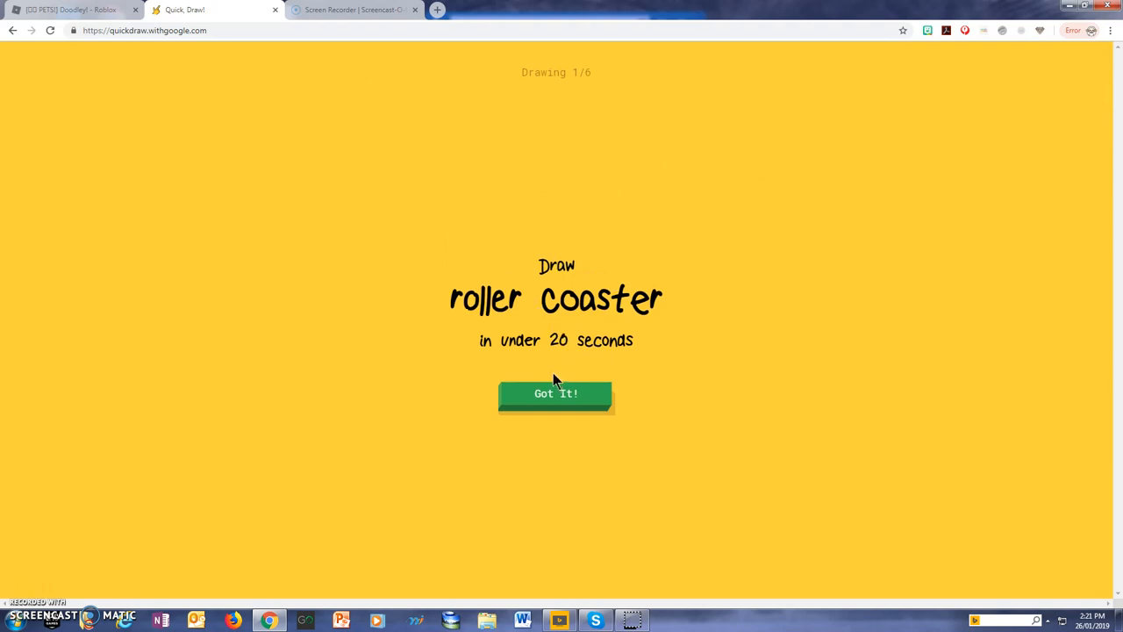
pyautogui.click(554, 393)
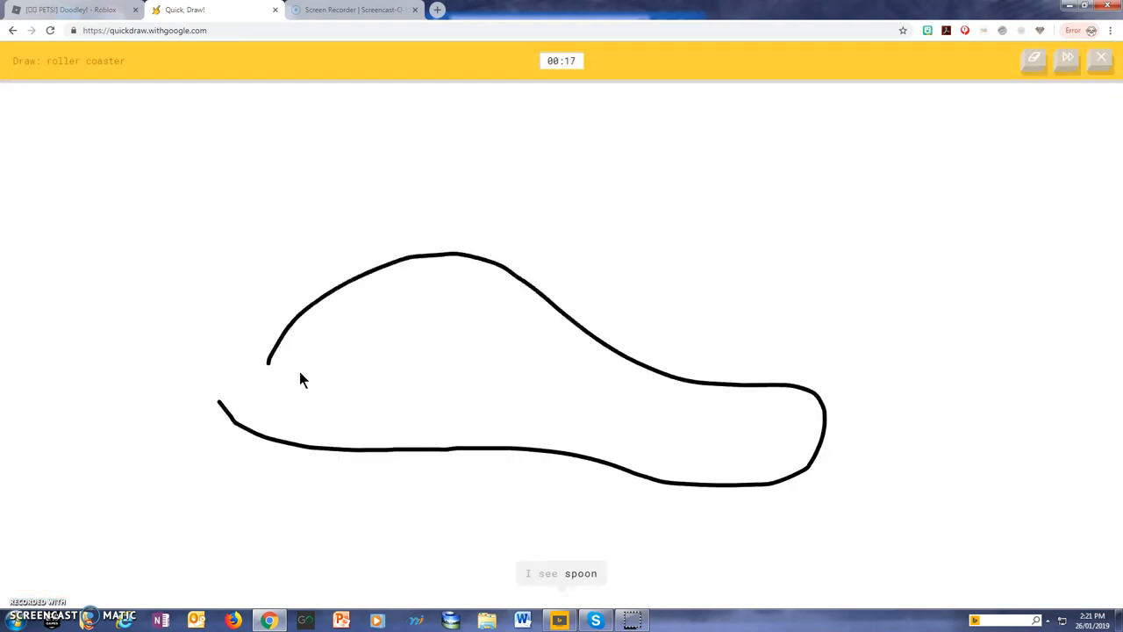
pyautogui.moveTo(267, 355); pyautogui.dragTo(806, 477)
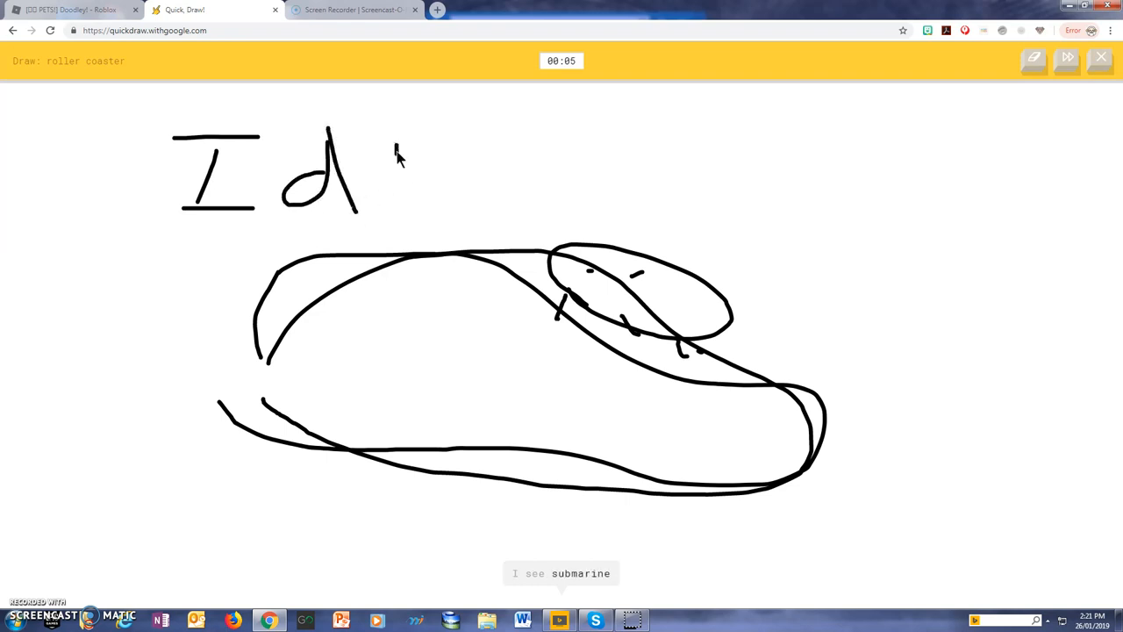
pyautogui.moveTo(394, 149); pyautogui.dragTo(448, 219)
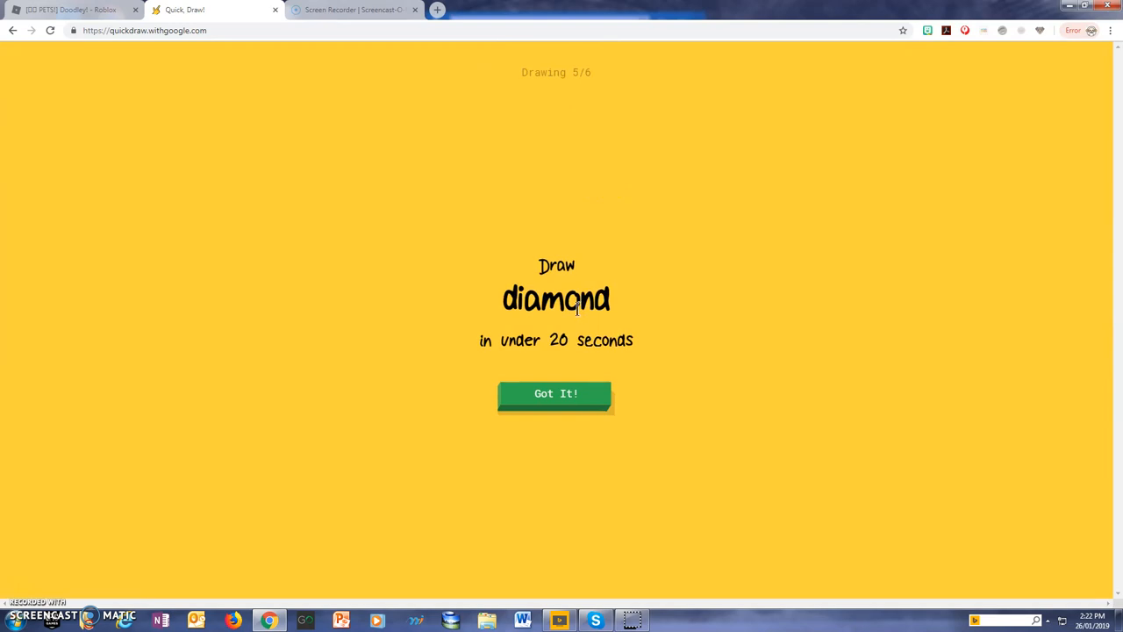
# Step: Go through the diamond and pig prompts and hit Play Again for a third game
pyautogui.click(554, 393)
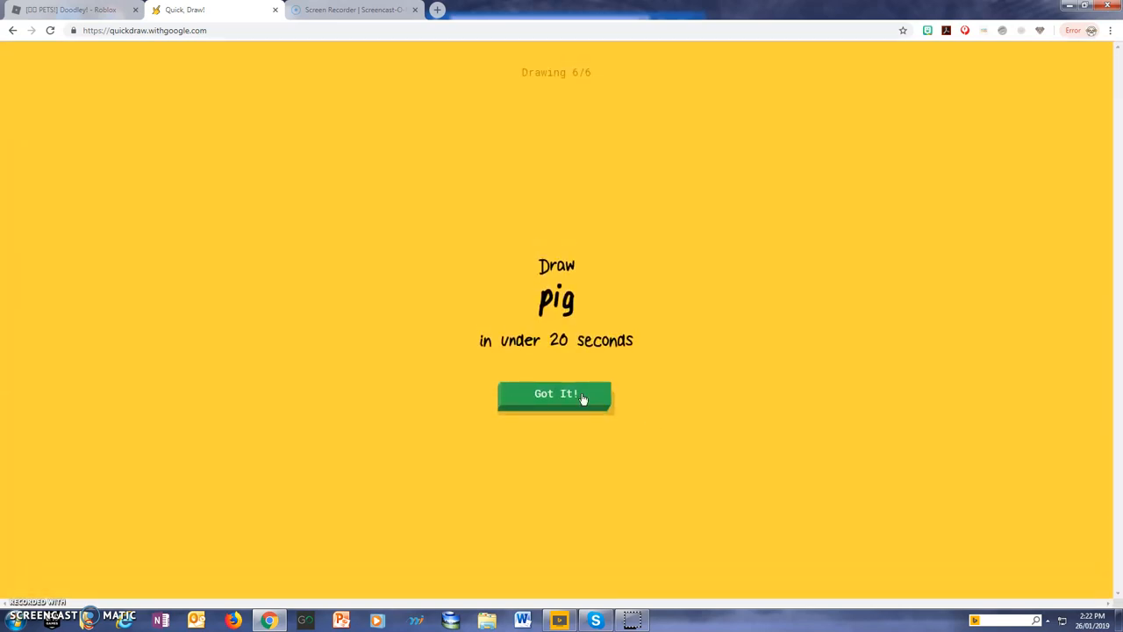
pyautogui.click(554, 393)
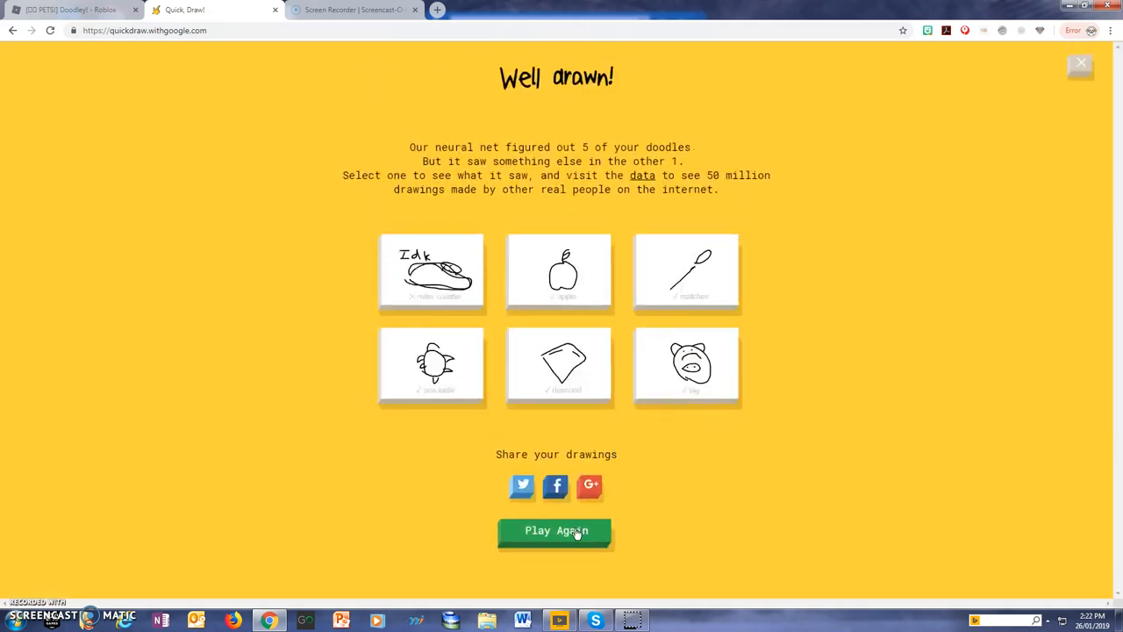
pyautogui.click(556, 530)
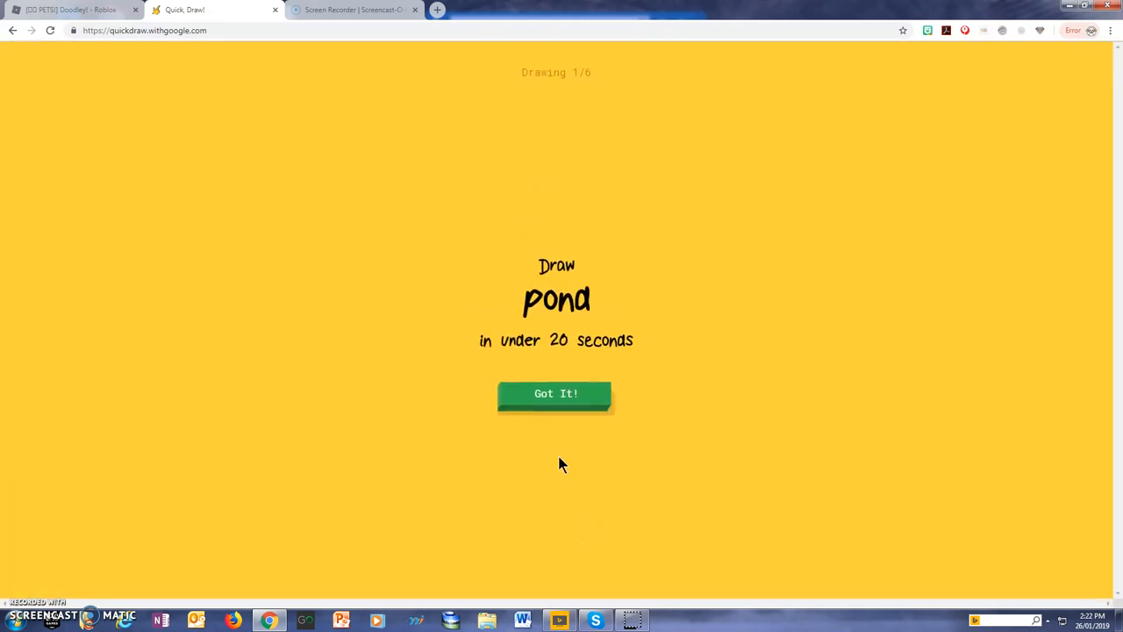
# Step: Clear the first pond attempt and redraw it as a round outline with a shape inside
pyautogui.click(554, 393)
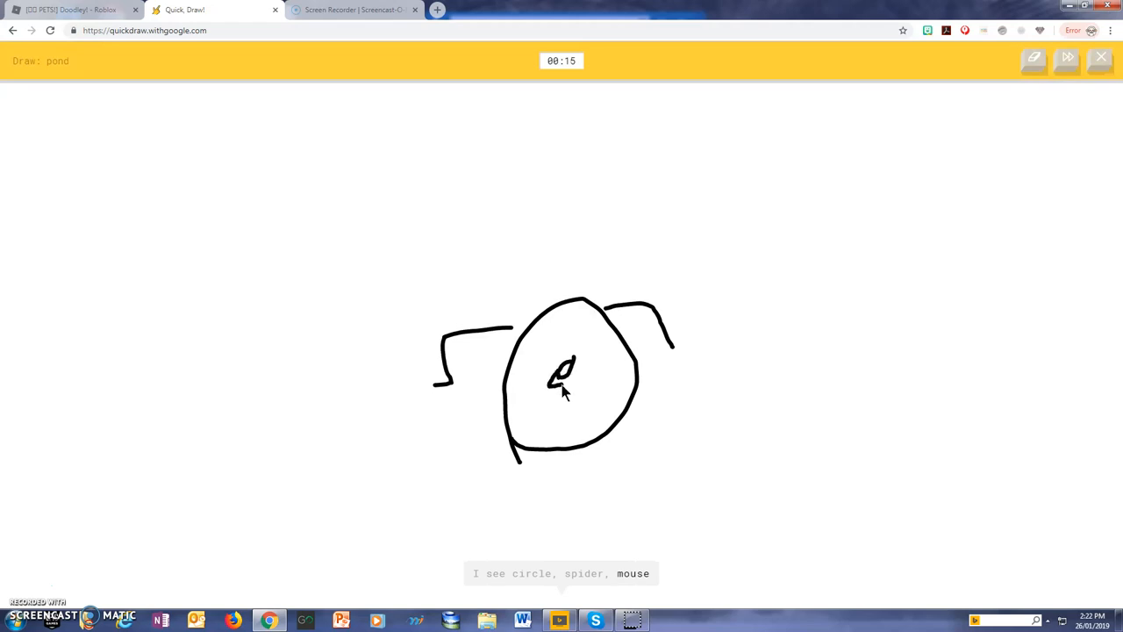
pyautogui.moveTo(569, 335)
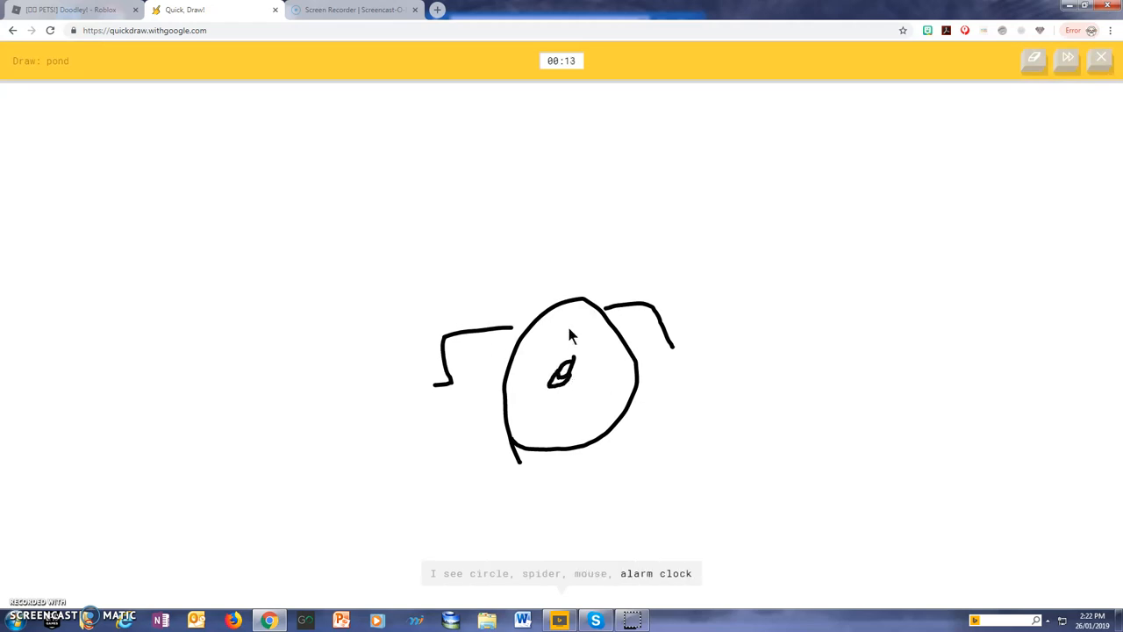
pyautogui.click(1034, 60)
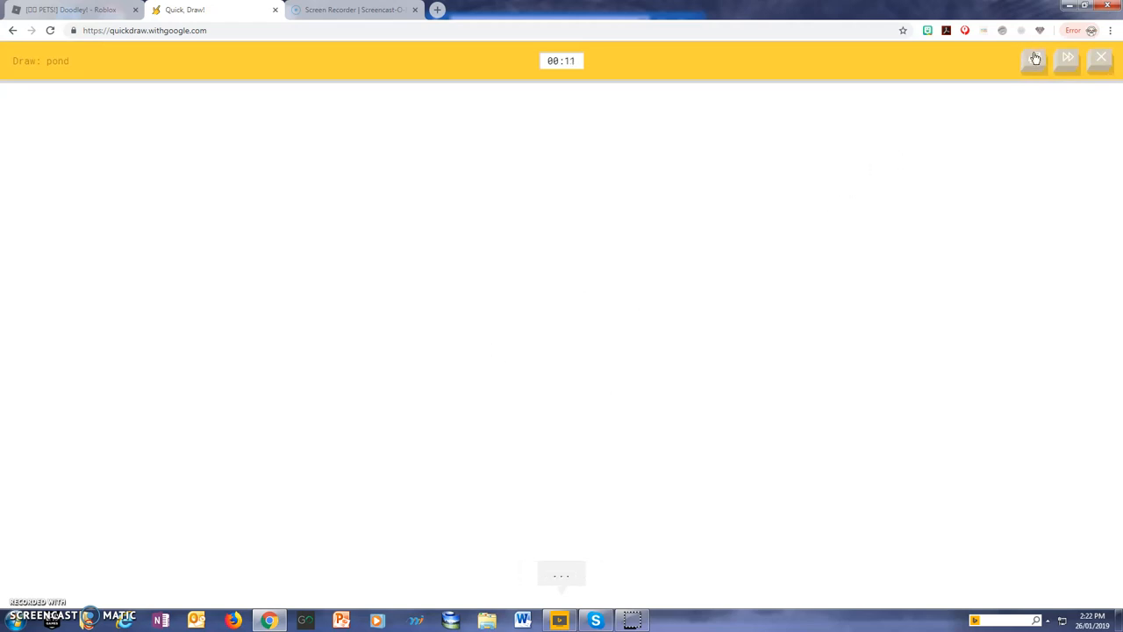
pyautogui.moveTo(545, 342); pyautogui.dragTo(523, 418)
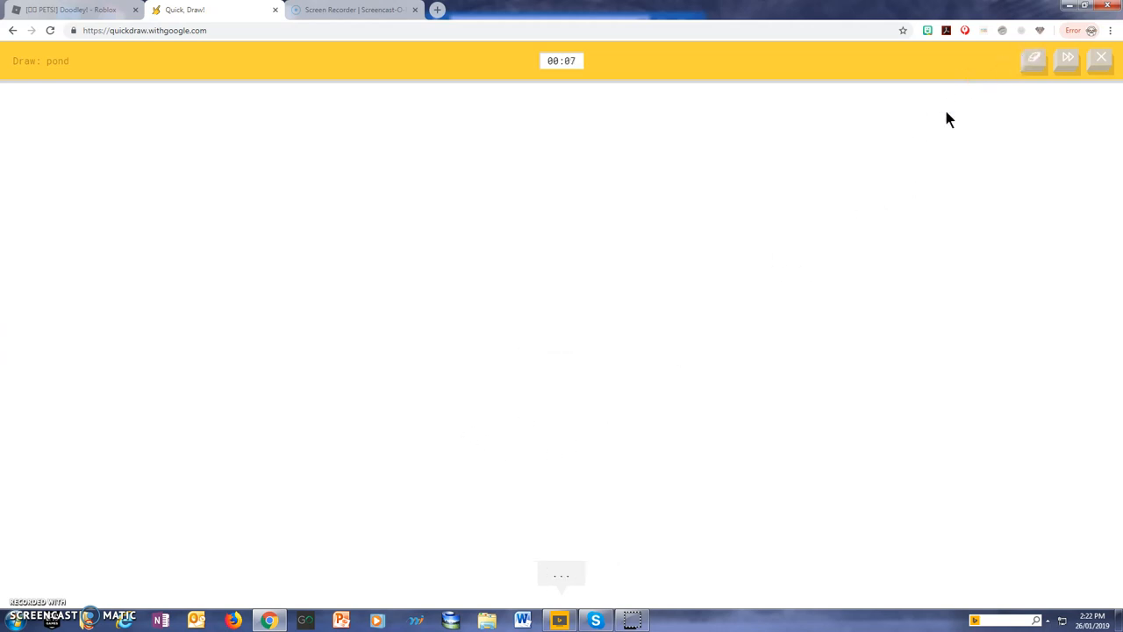
pyautogui.moveTo(571, 264); pyautogui.dragTo(553, 453)
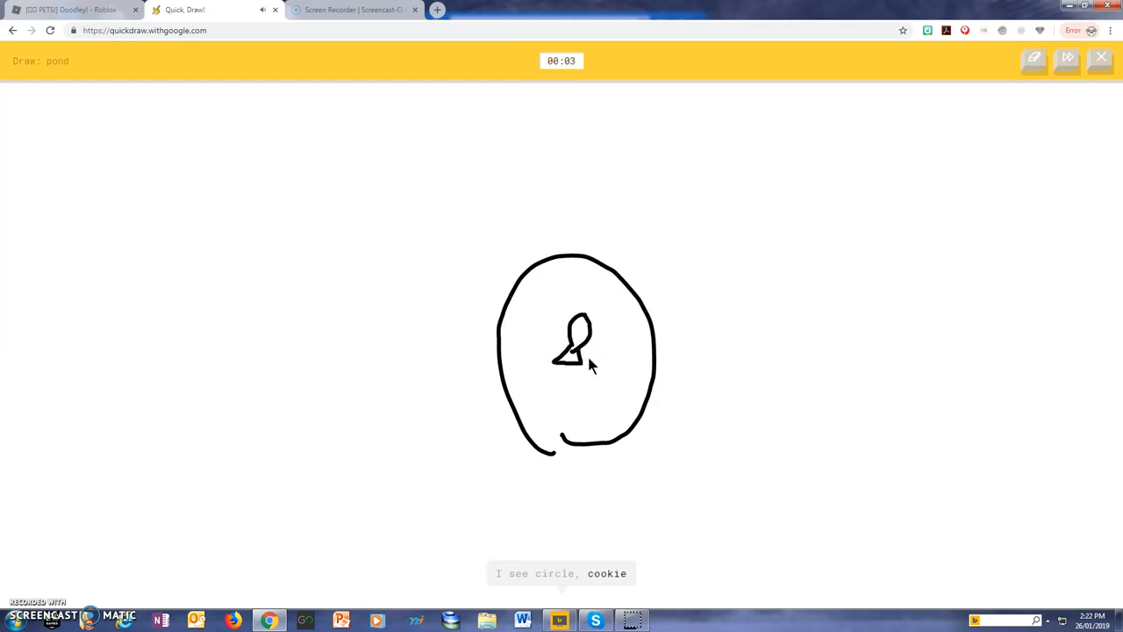
pyautogui.moveTo(505, 272); pyautogui.dragTo(628, 254)
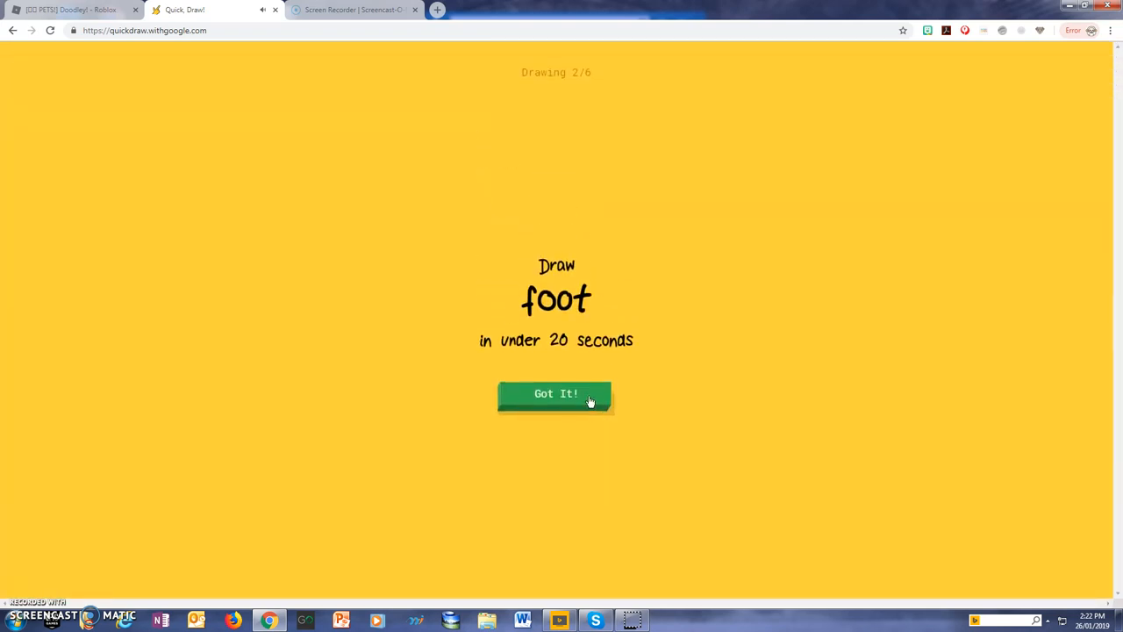
# Step: Draw the foot as a curve extended with a squiggle
pyautogui.click(555, 393)
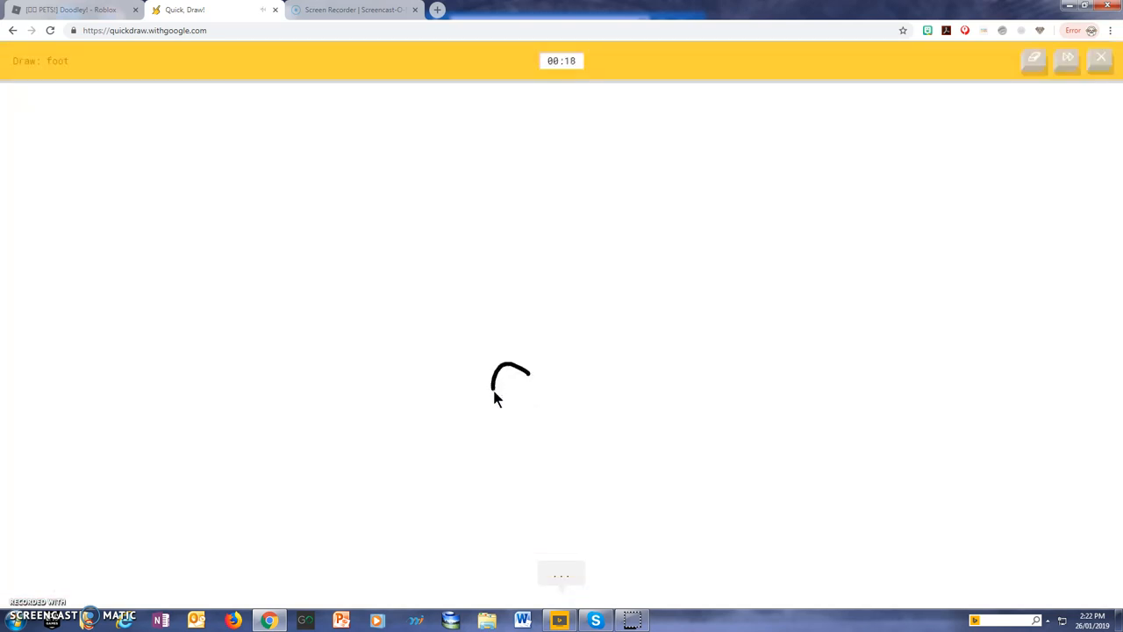
pyautogui.moveTo(513, 389); pyautogui.dragTo(553, 439)
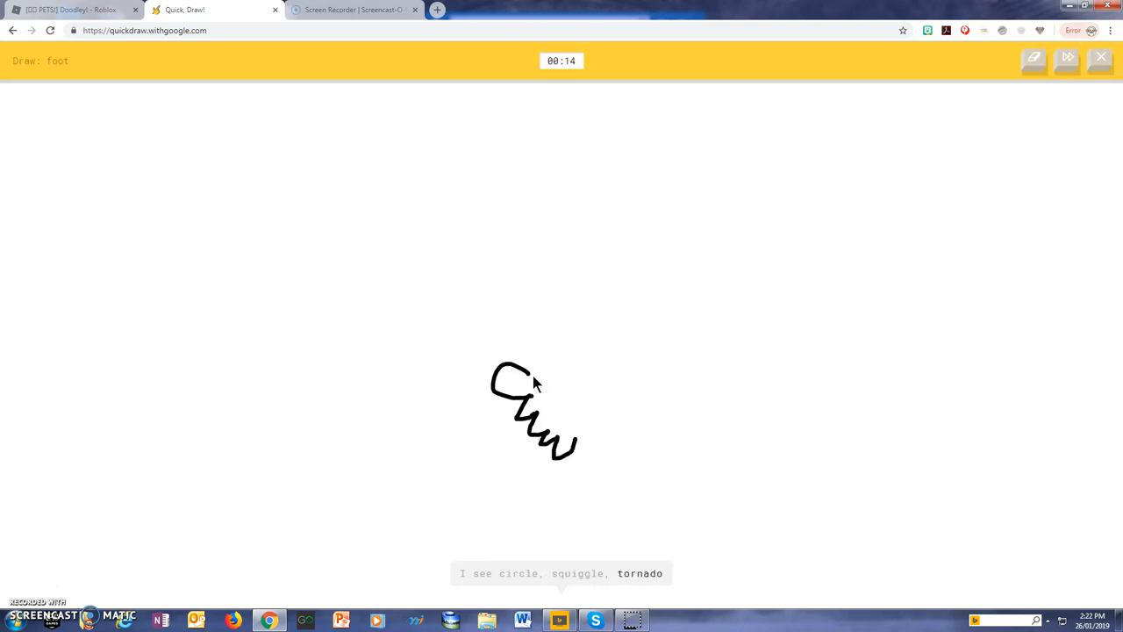
pyautogui.moveTo(526, 369); pyautogui.dragTo(702, 407)
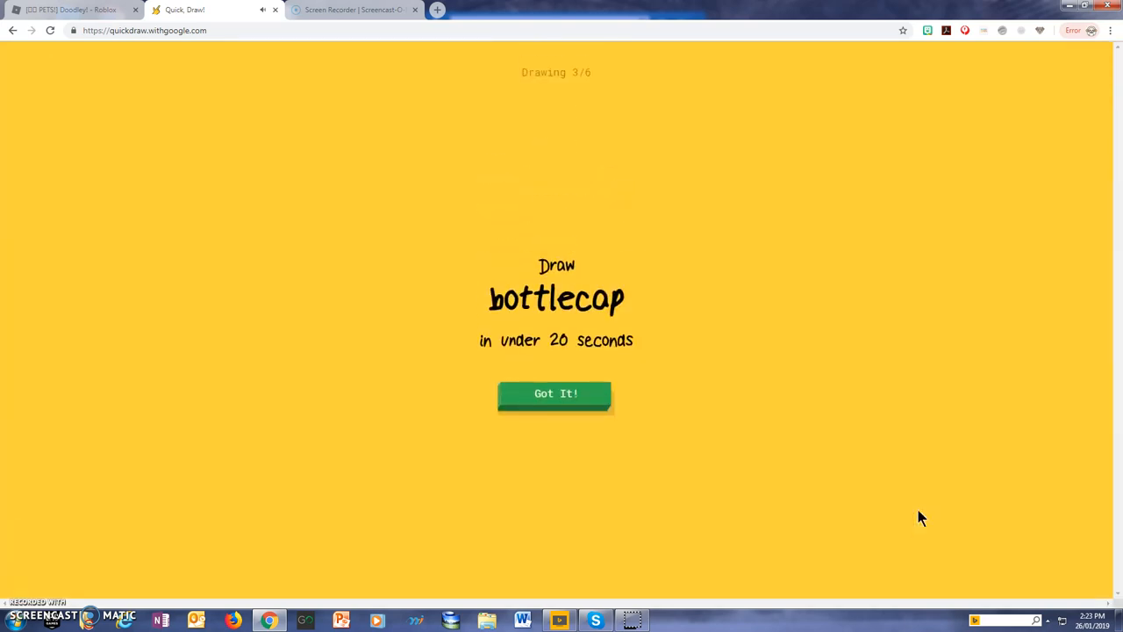
# Step: Doodle the bottlecap, the pliers and the key shape for their prompts
pyautogui.click(555, 393)
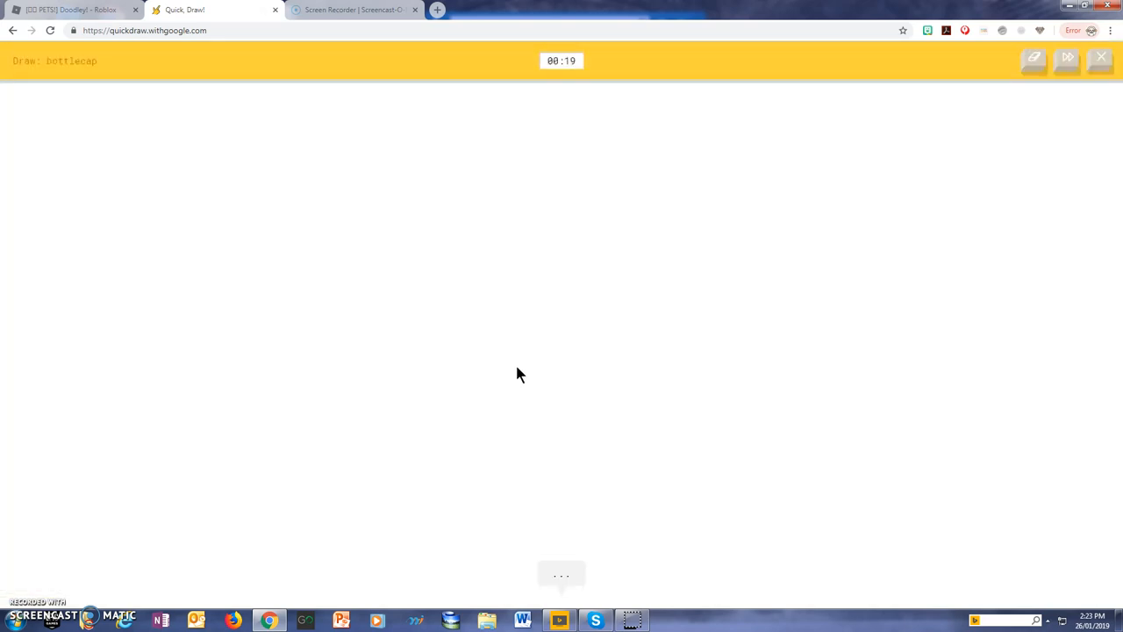
pyautogui.moveTo(518, 372); pyautogui.dragTo(588, 395)
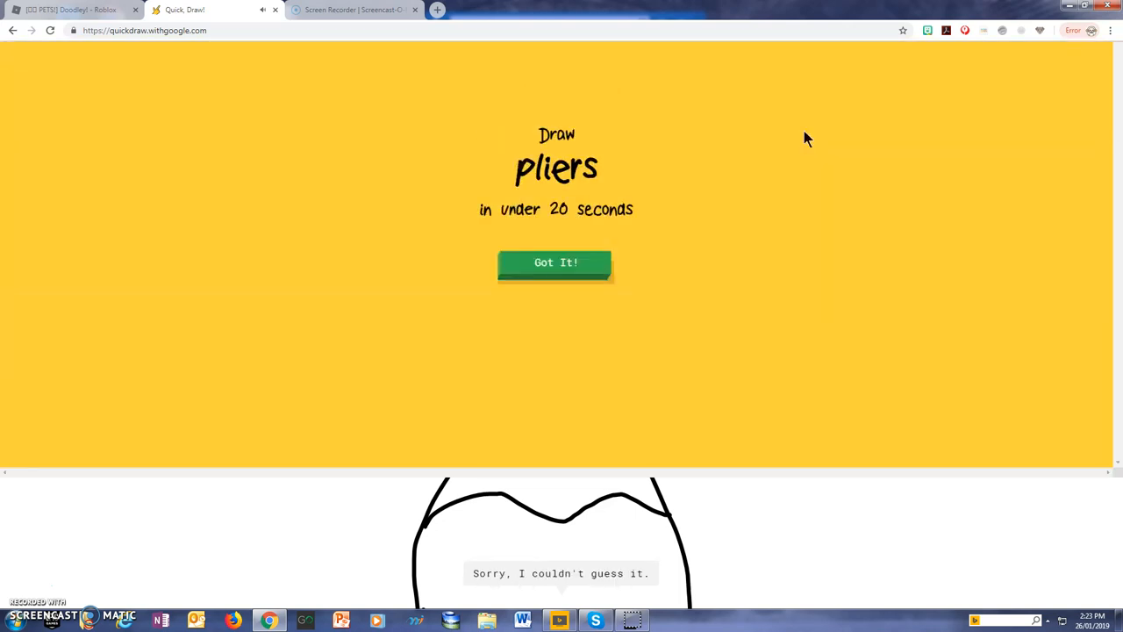
pyautogui.click(554, 263)
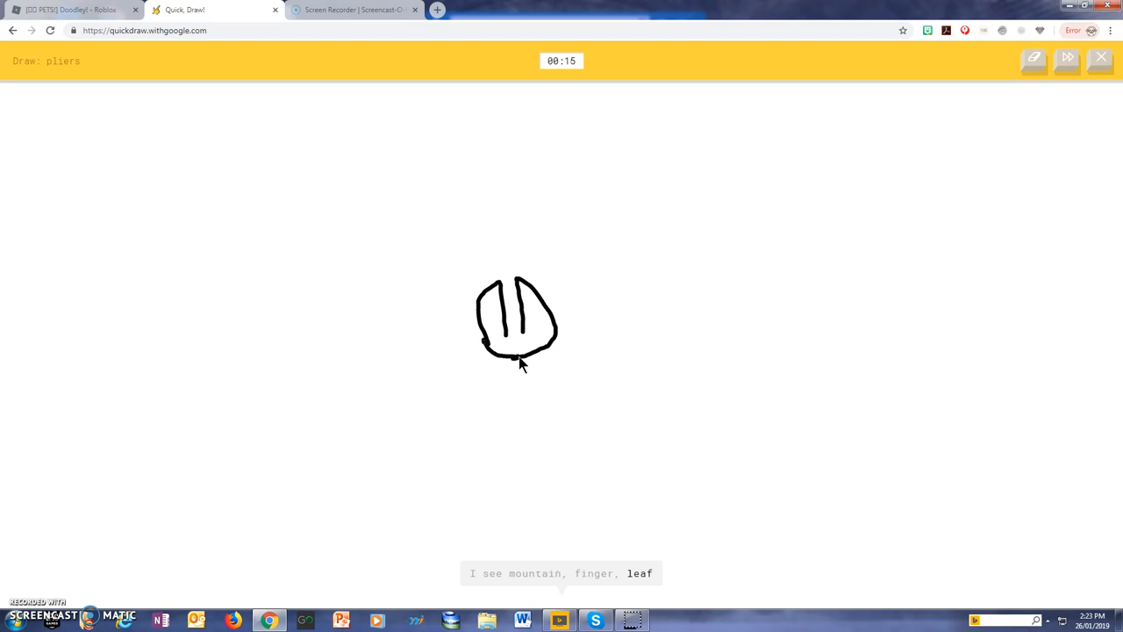
pyautogui.moveTo(530, 351); pyautogui.dragTo(470, 495)
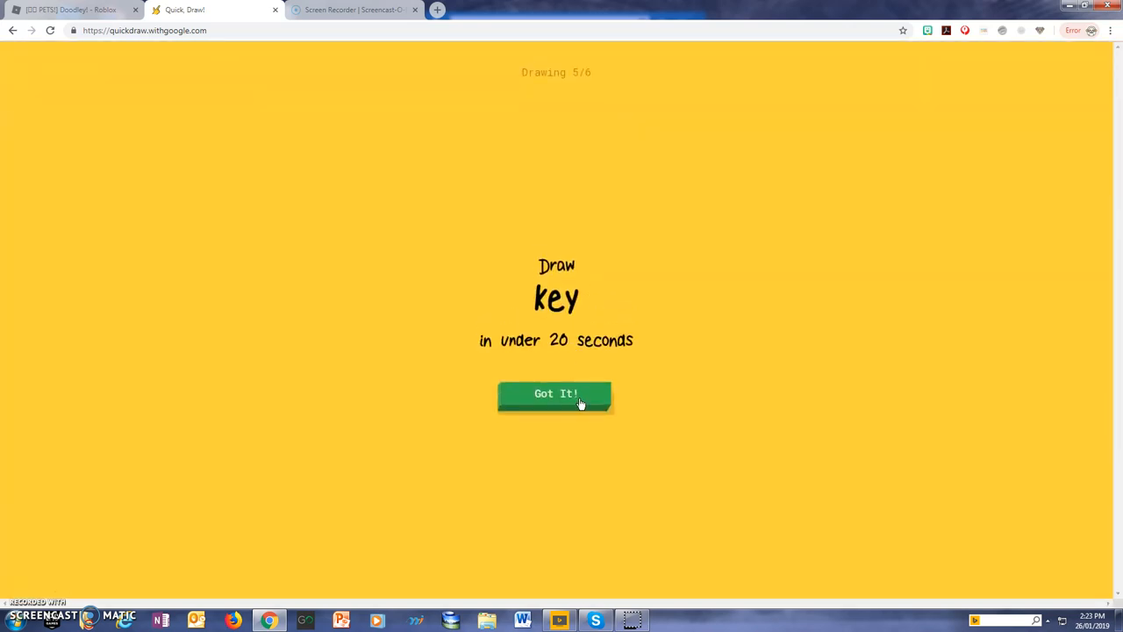
pyautogui.click(554, 393)
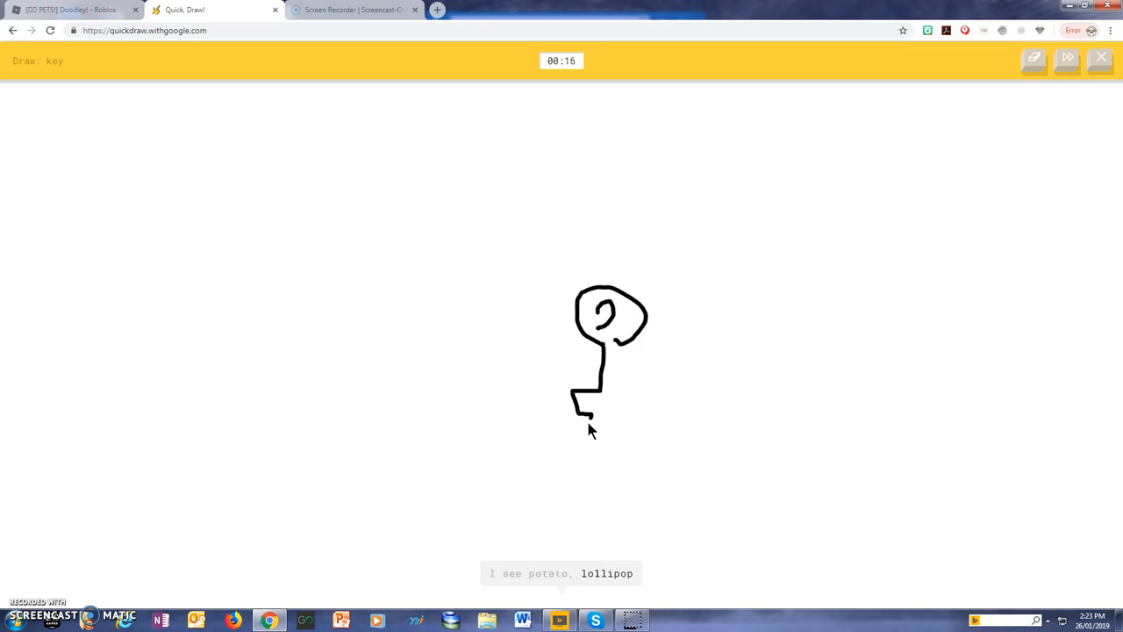
pyautogui.moveTo(583, 418); pyautogui.dragTo(600, 477)
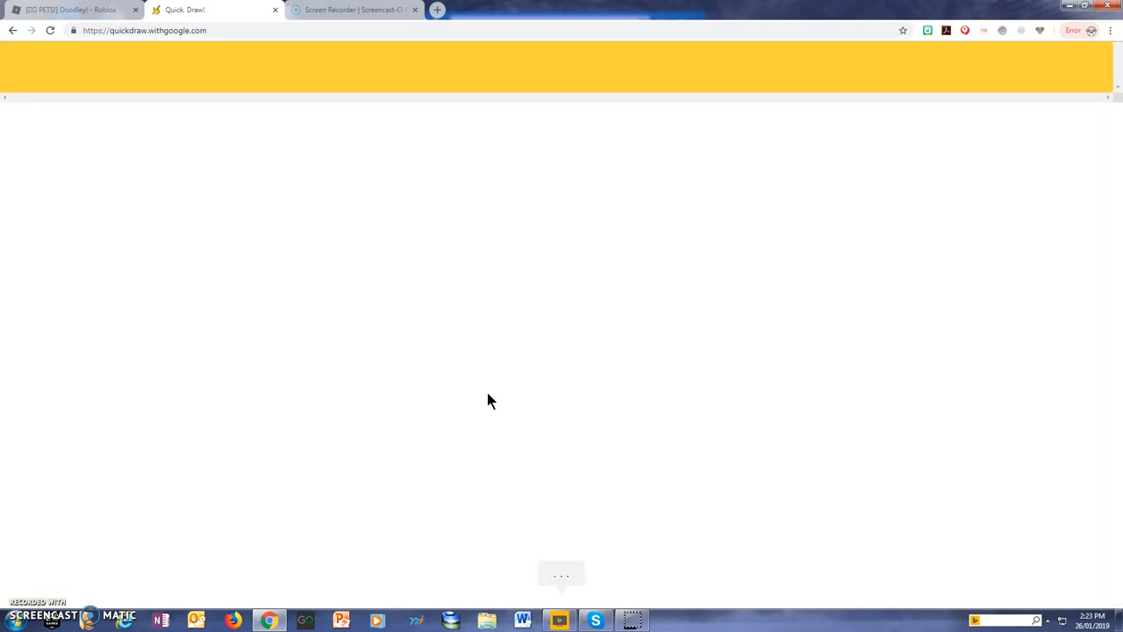
# Step: Sketch the sleeping bag outline with a pillow end
pyautogui.moveTo(600, 261); pyautogui.dragTo(375, 400)
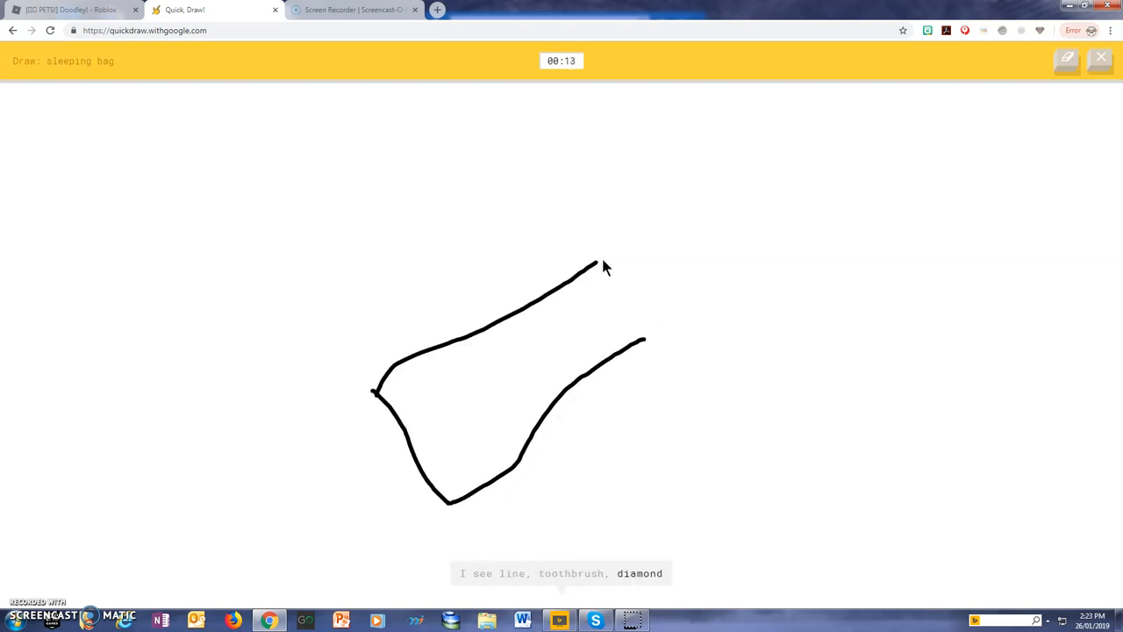
pyautogui.moveTo(593, 260); pyautogui.dragTo(698, 284)
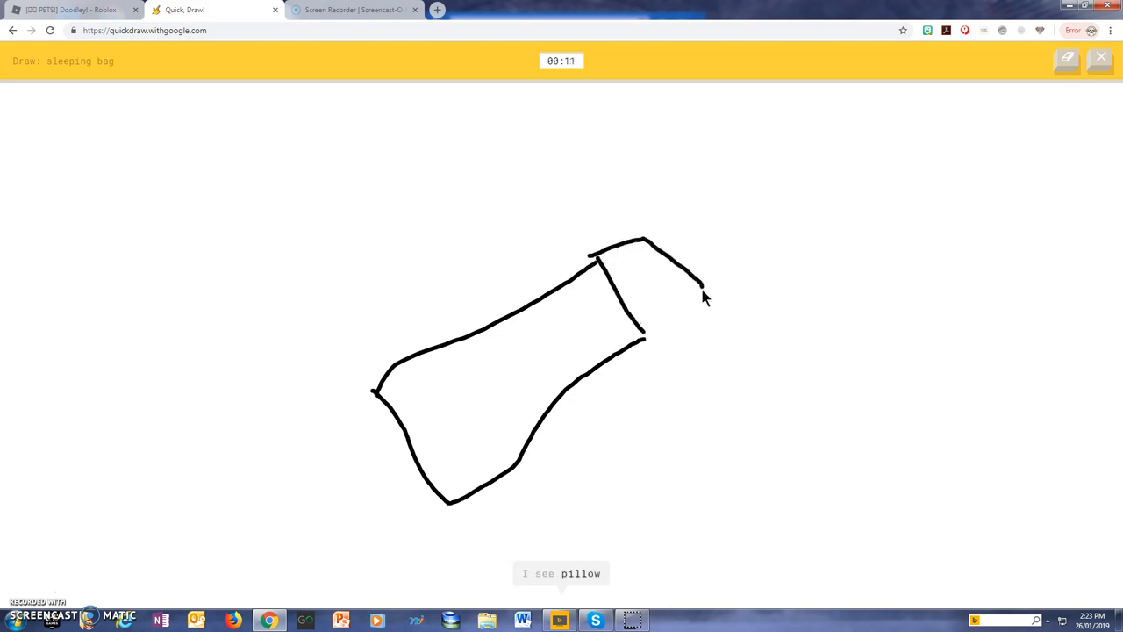